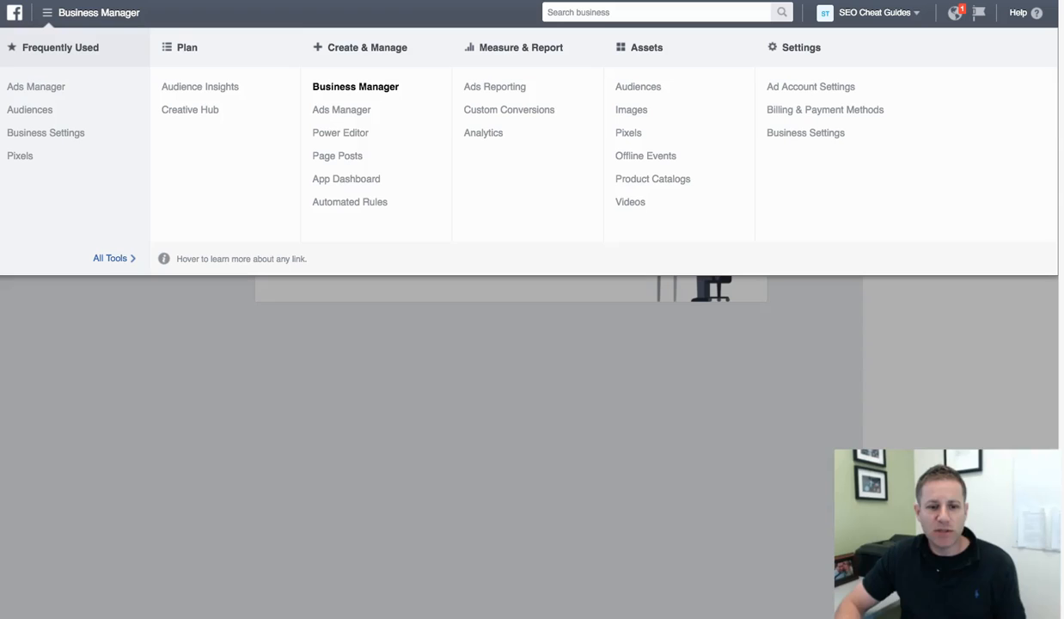
mouse_move(447, 81)
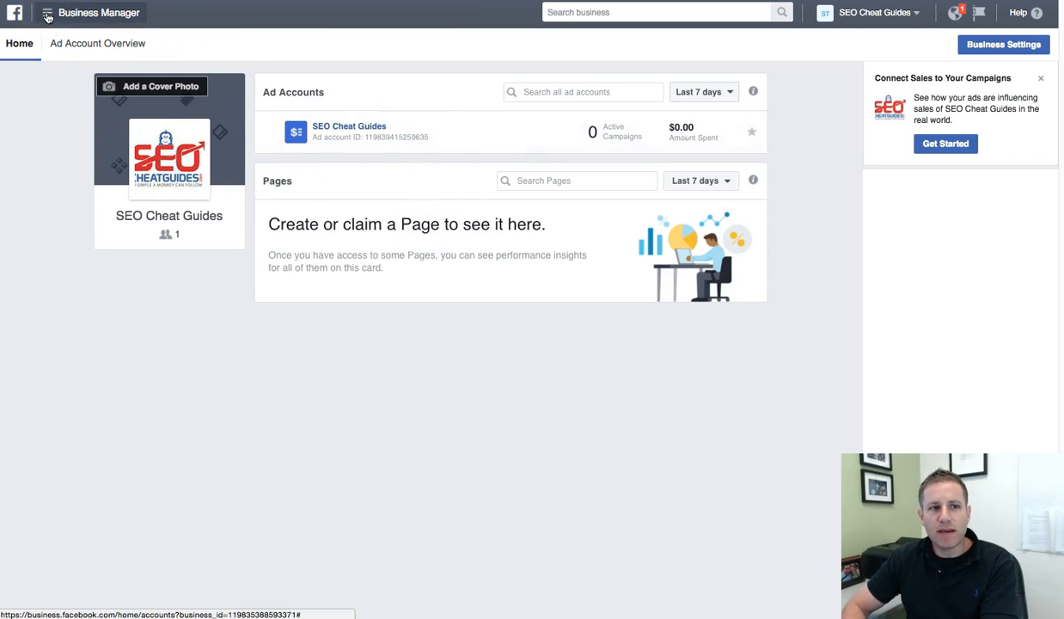
Step: From the Pixels tool, start Set Up Pixel, choose manual copy-and-paste install, and copy the base code
left_click(47, 12)
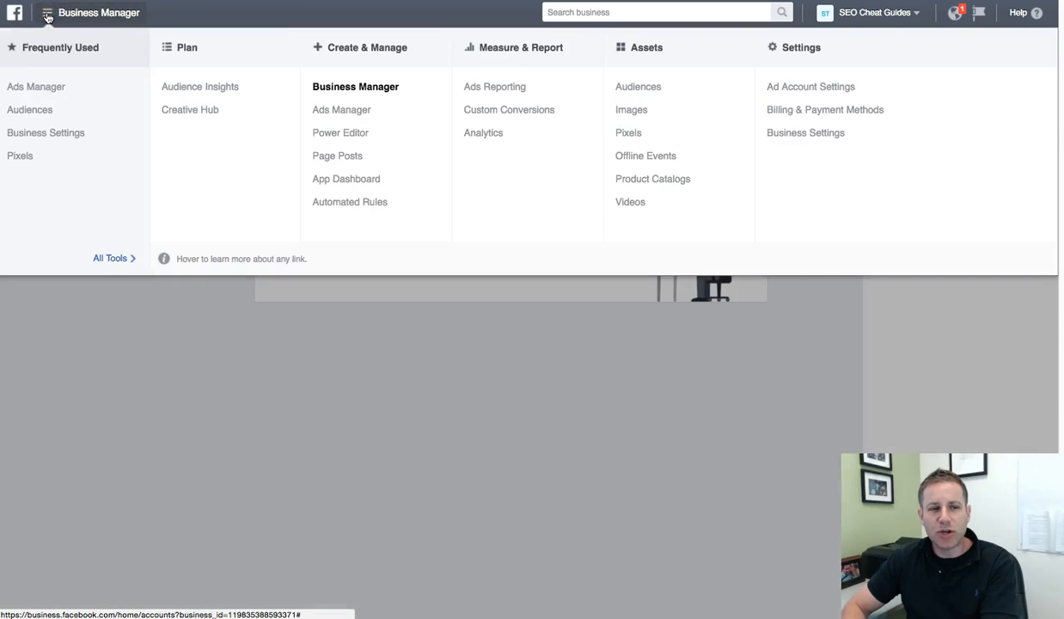
mouse_move(20, 155)
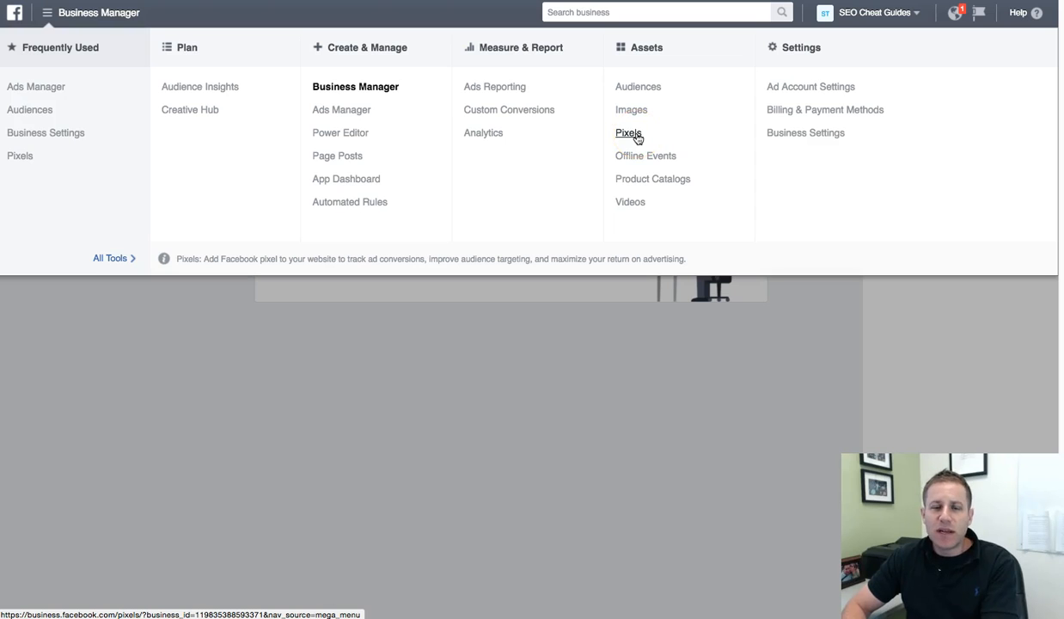
left_click(629, 132)
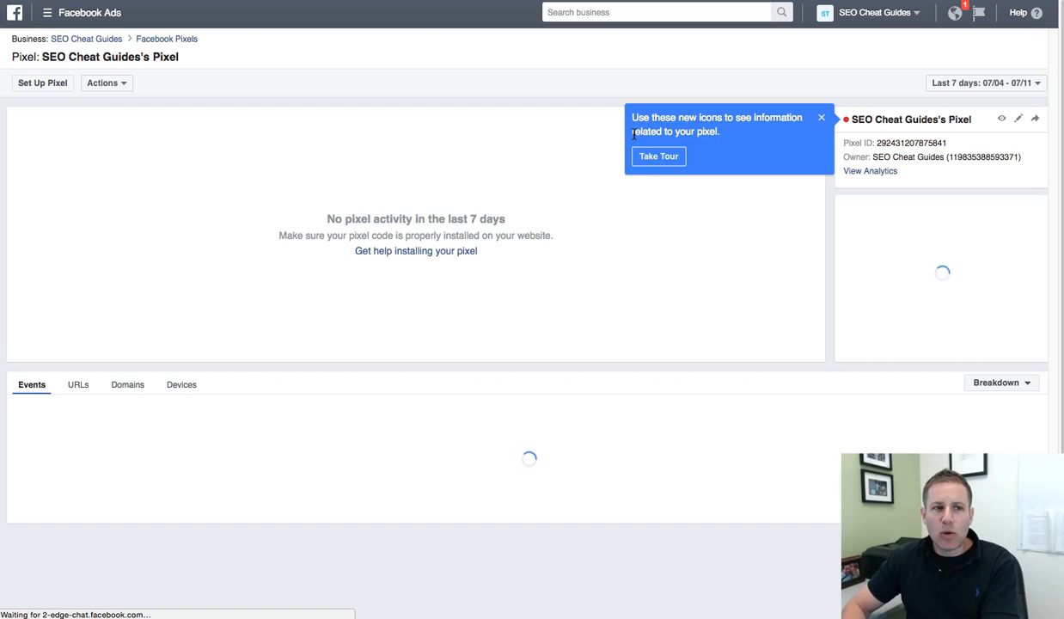
left_click(43, 83)
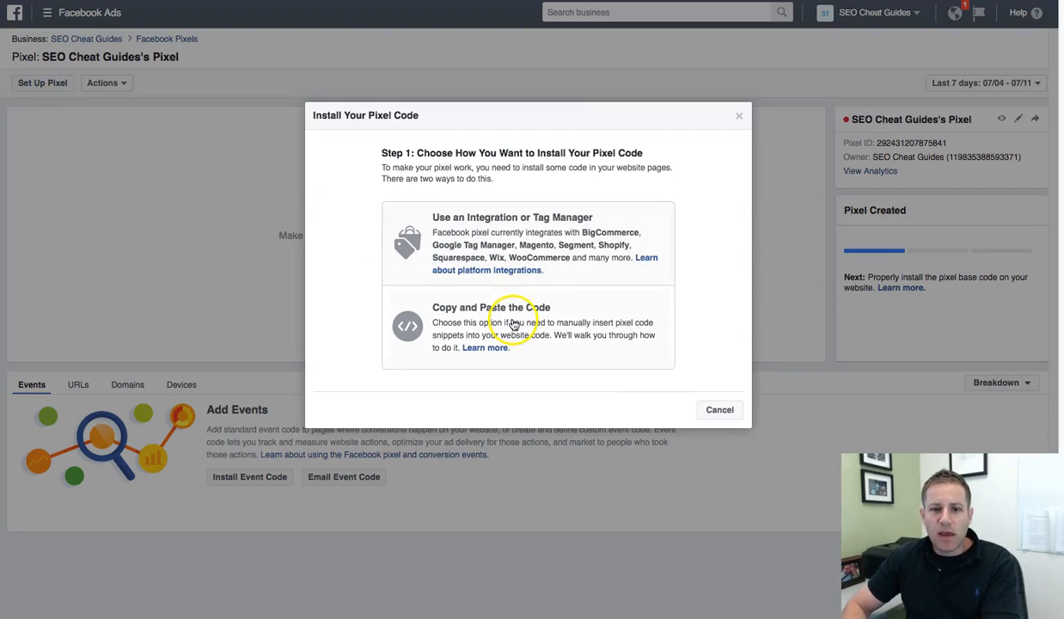
left_click(509, 326)
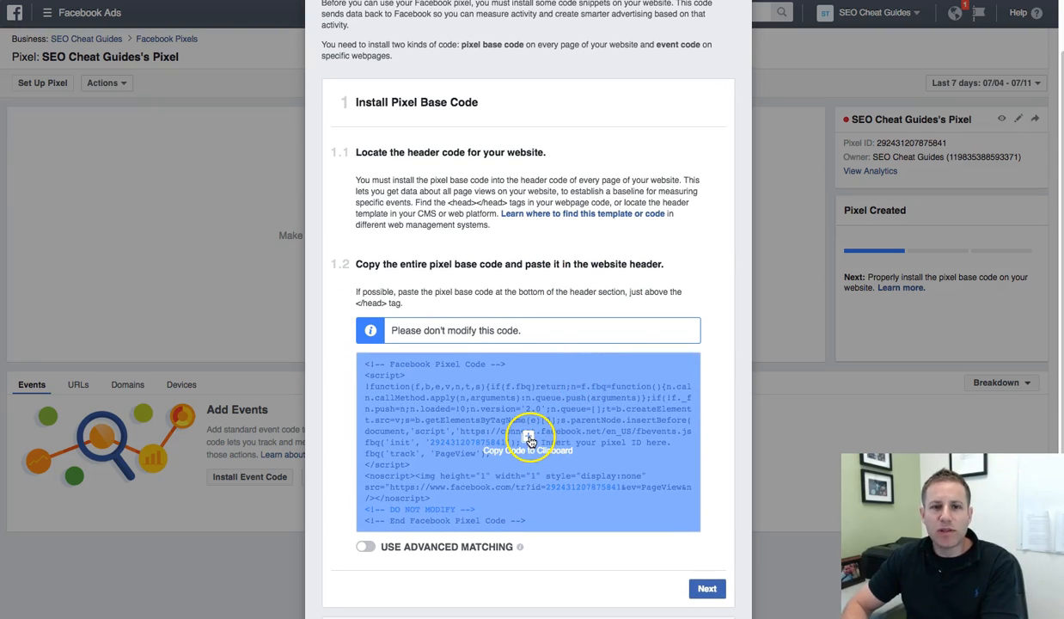
left_click(528, 438)
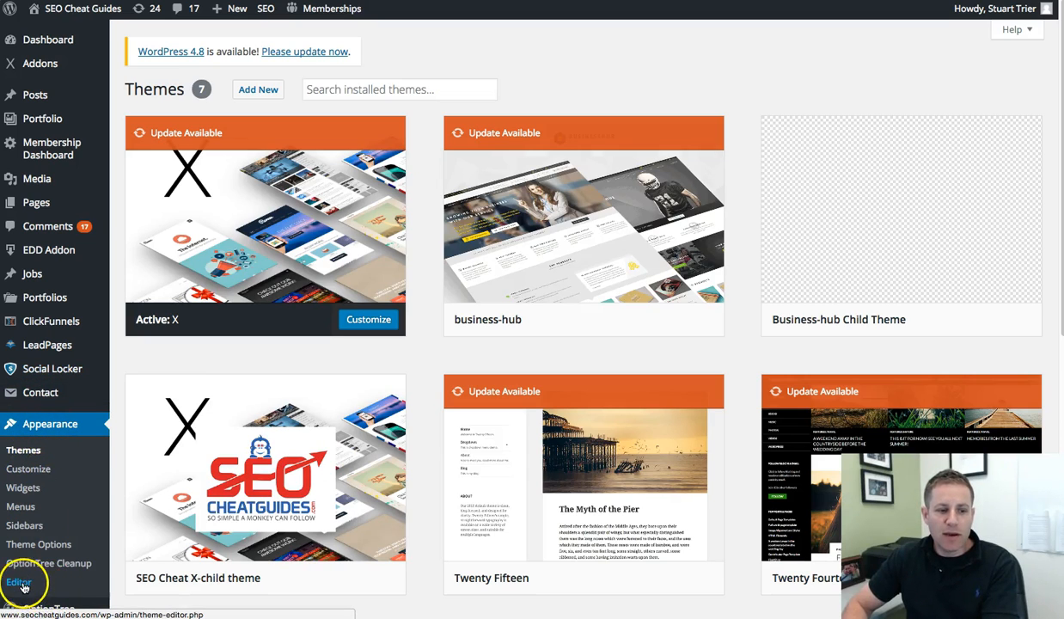
Step: In Appearance > Editor for the X theme, pick Theme Footer (footer.php) from the Templates list
left_click(19, 582)
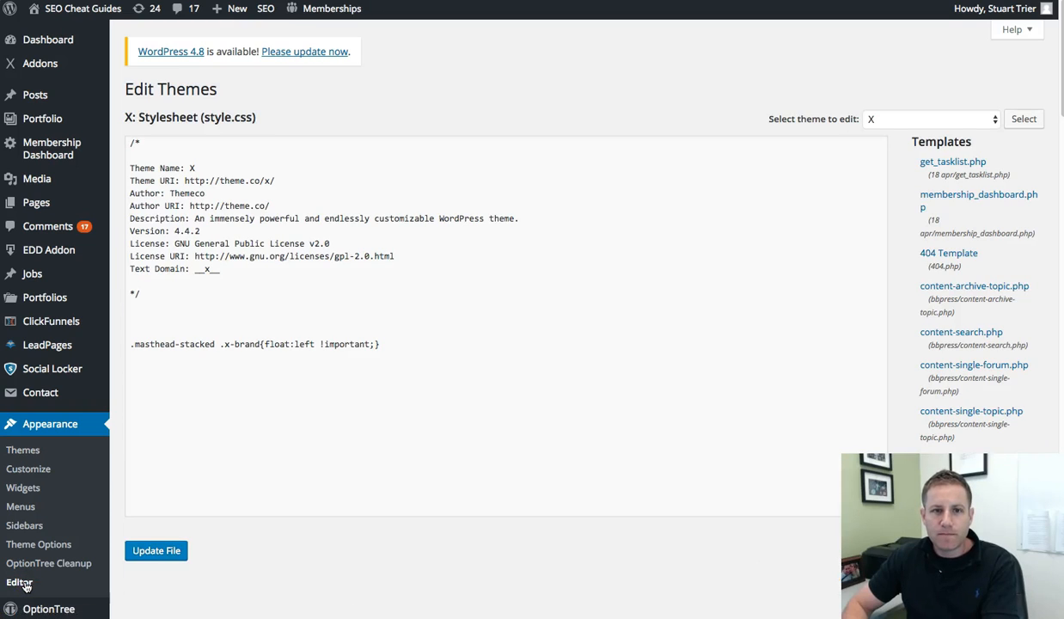
mouse_move(952, 161)
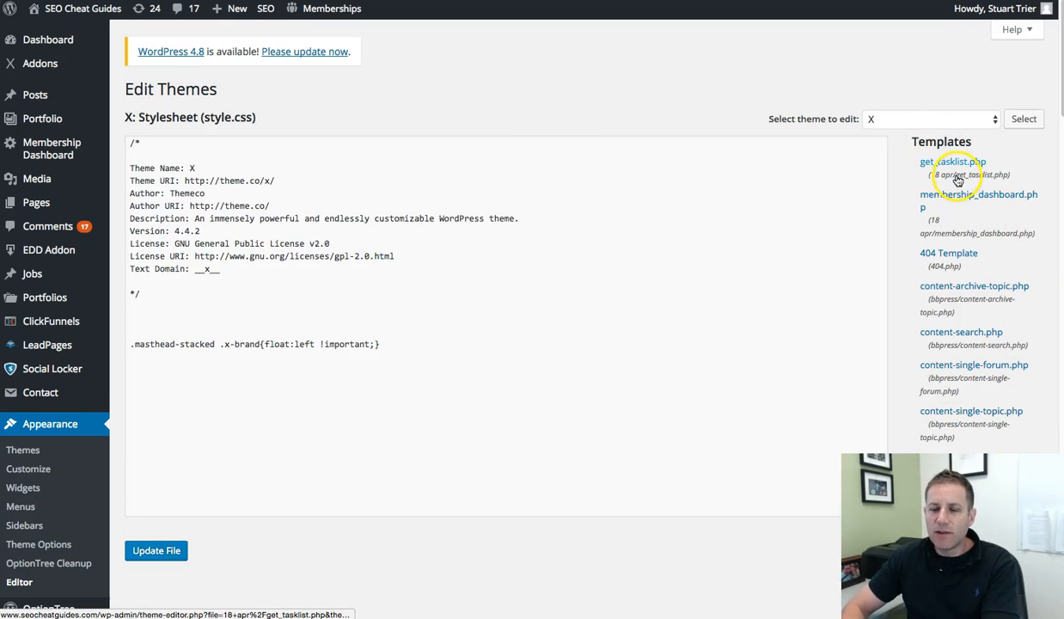
scroll("down", 3)
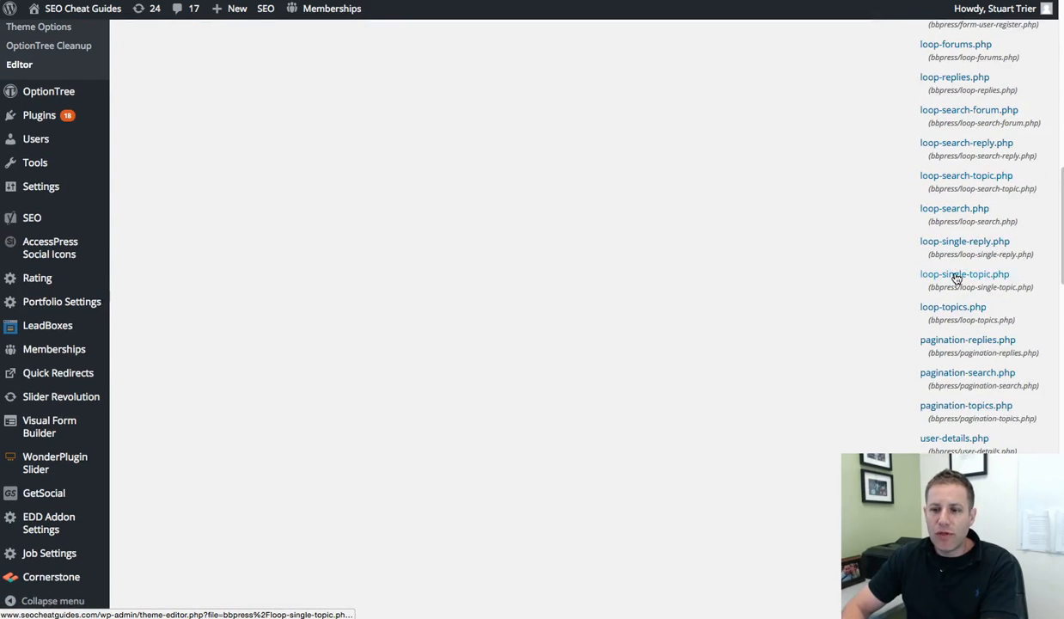
scroll("down", 3)
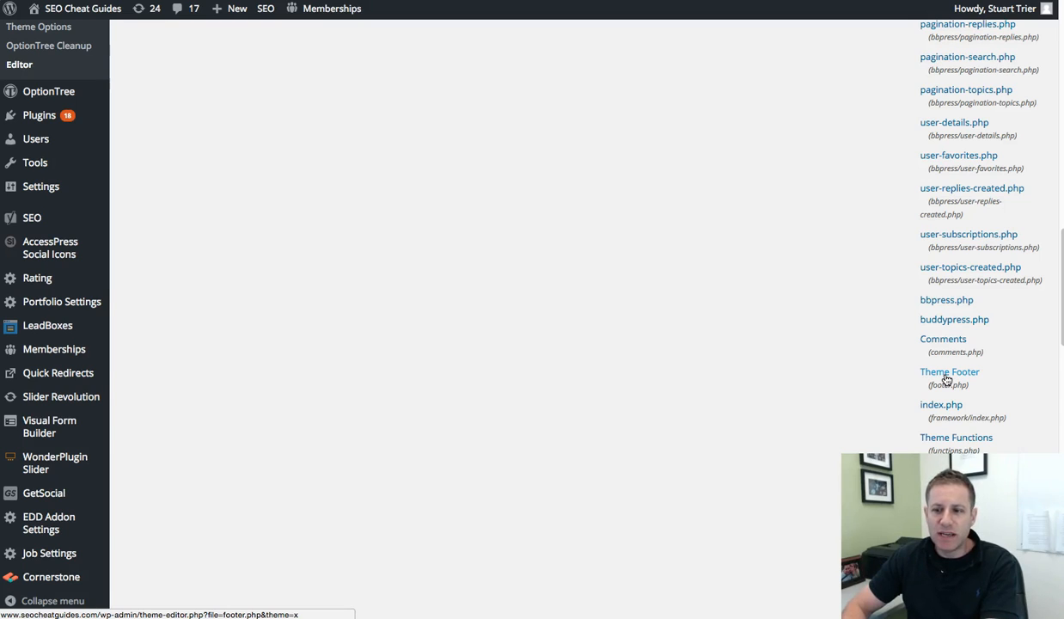
left_click(949, 378)
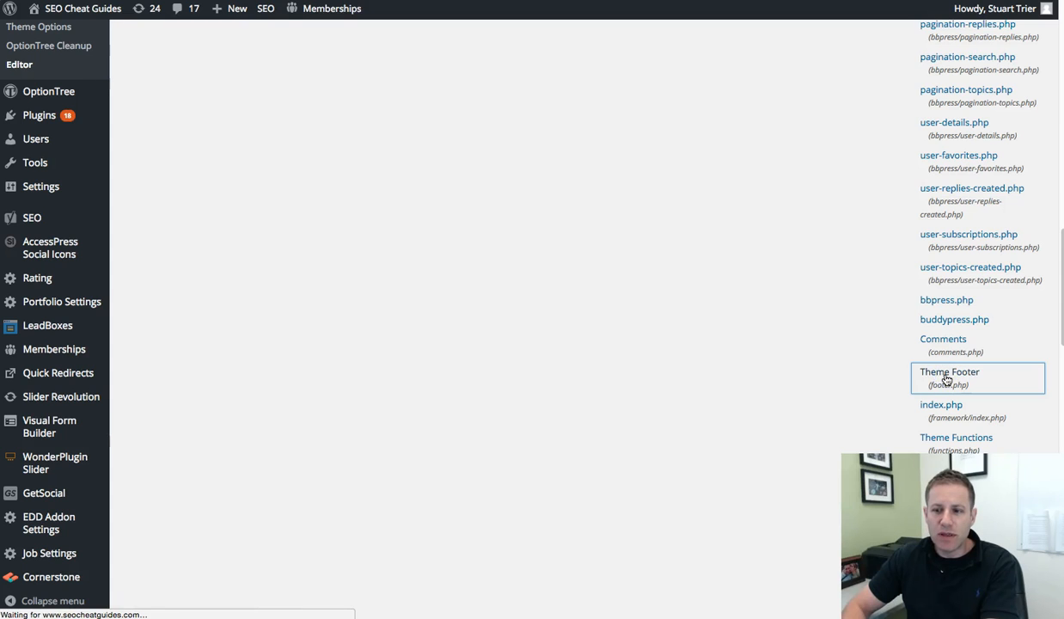
Step: Paste the pixel code into footer.php below the get_view line and select the pasted block
left_click(949, 379)
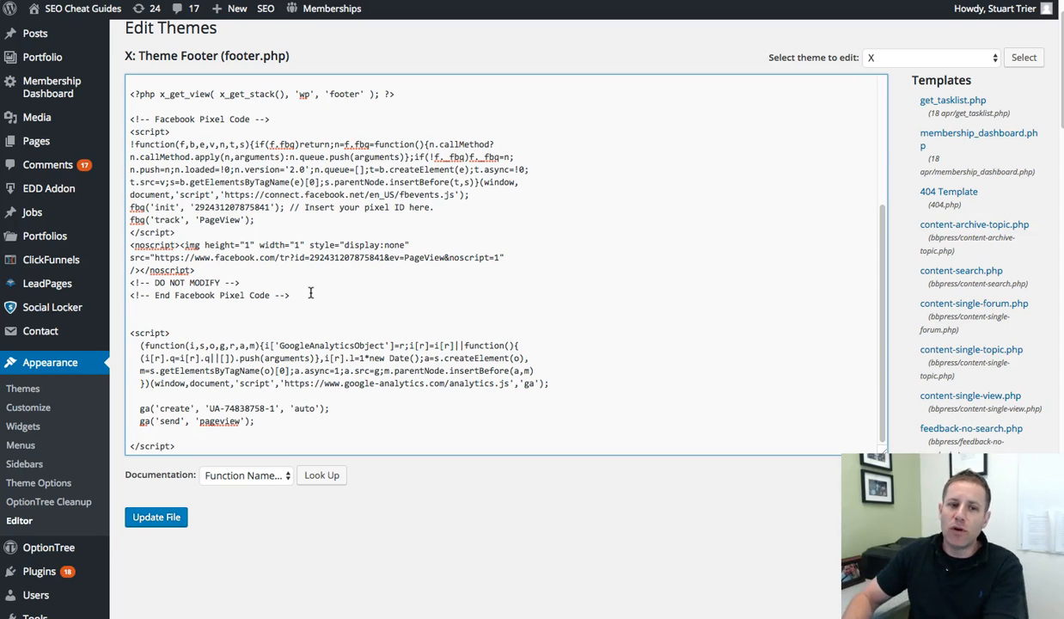
left_click_drag(131, 131, 290, 296)
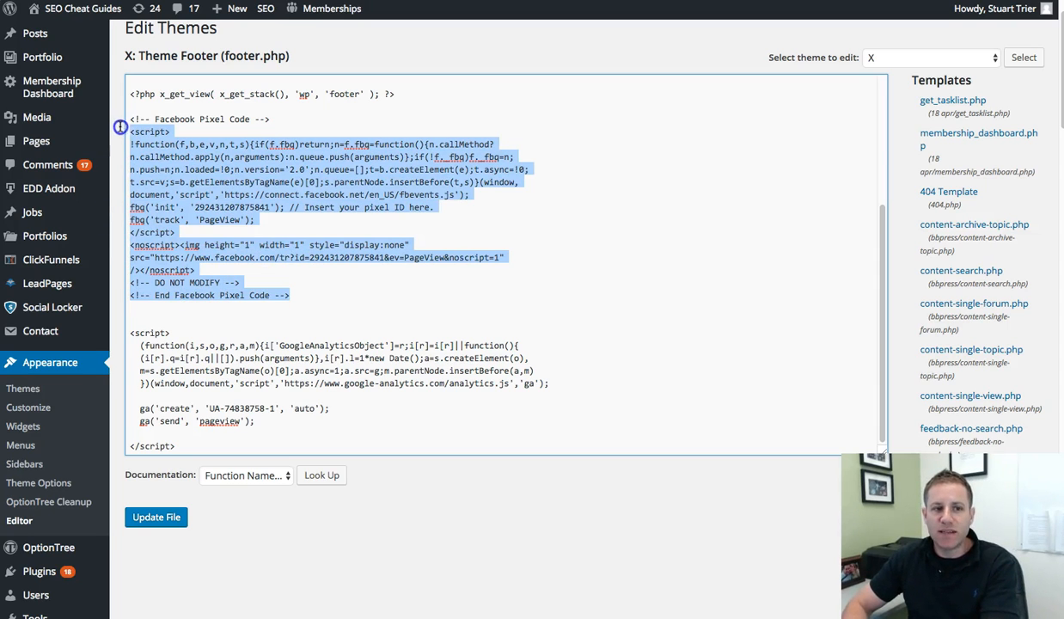